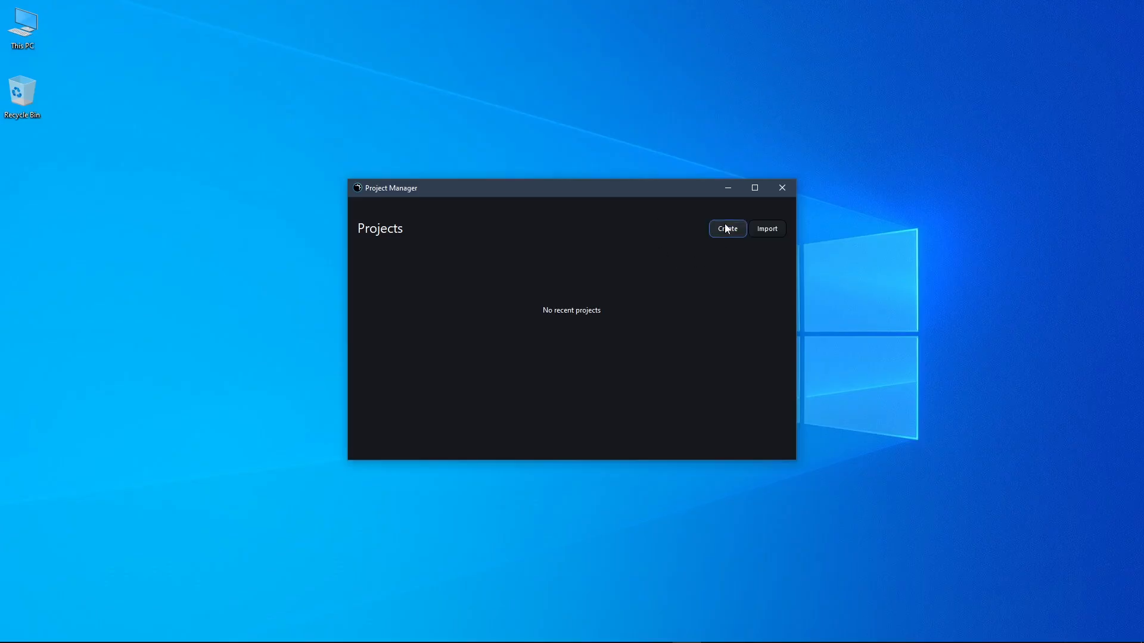
- Start a new project named New Project with Lua and the Blank Project template
left_click(726, 229)
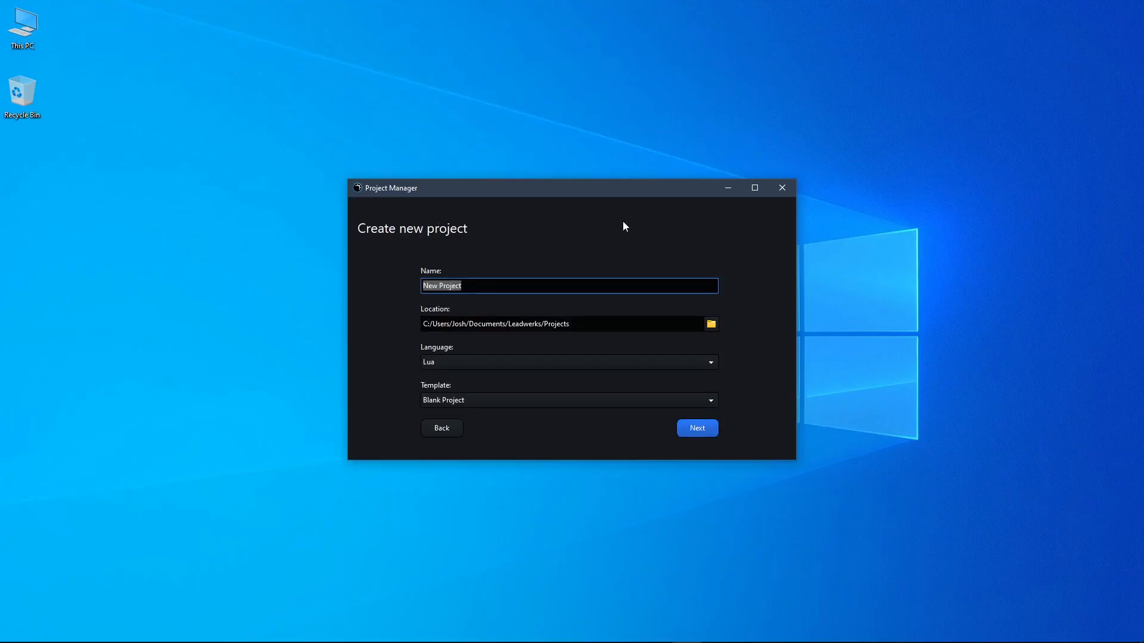
left_click(485, 285)
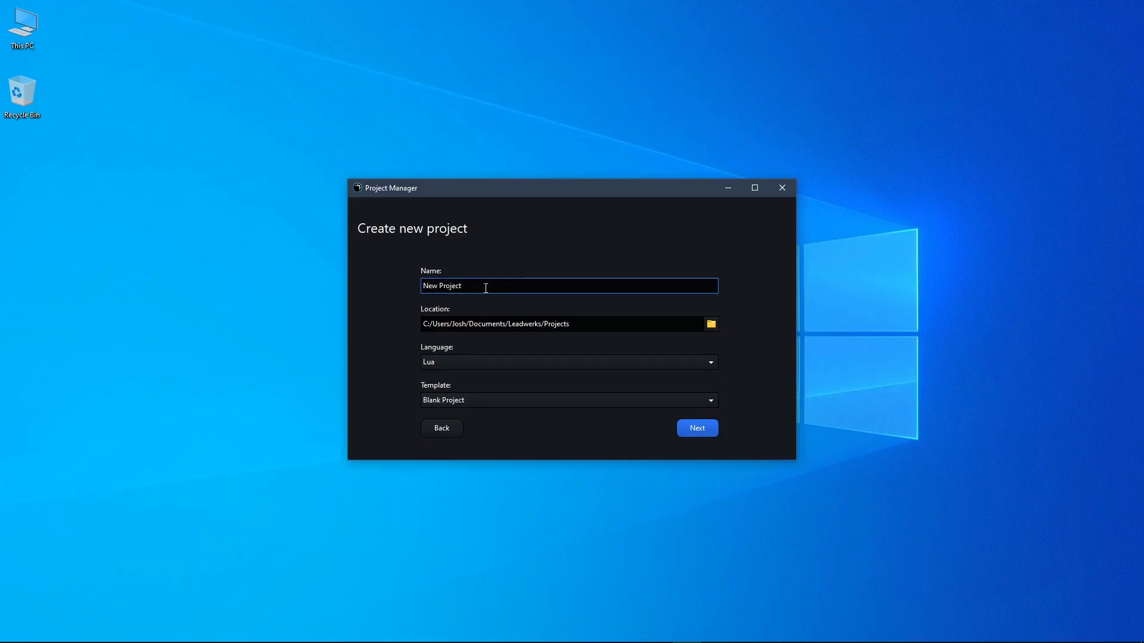
mouse_move(611, 348)
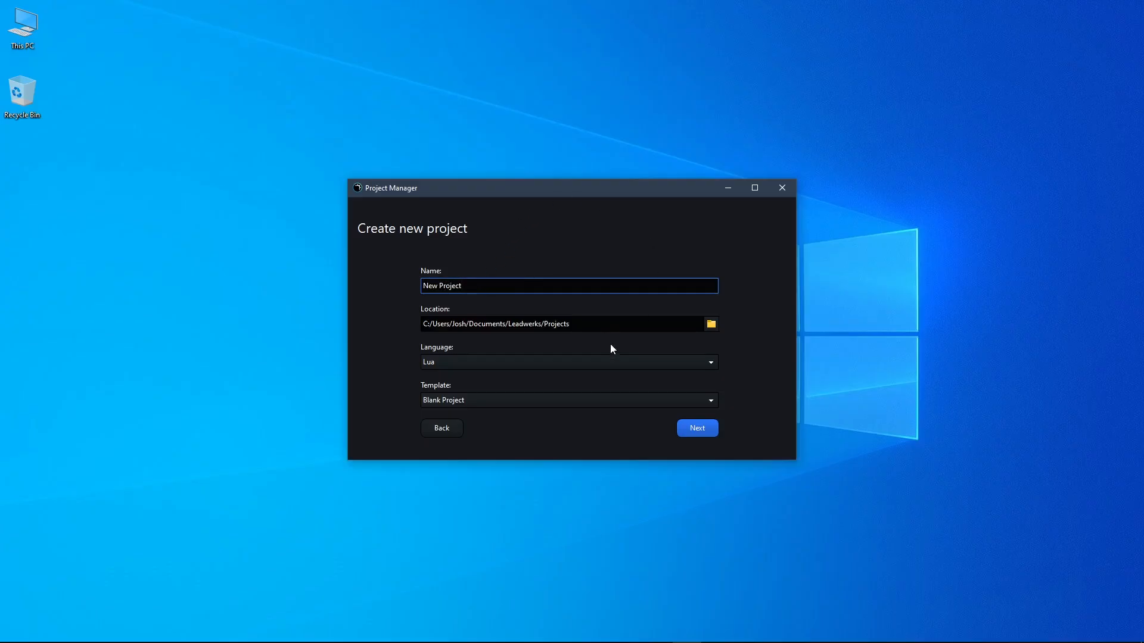
mouse_move(793, 338)
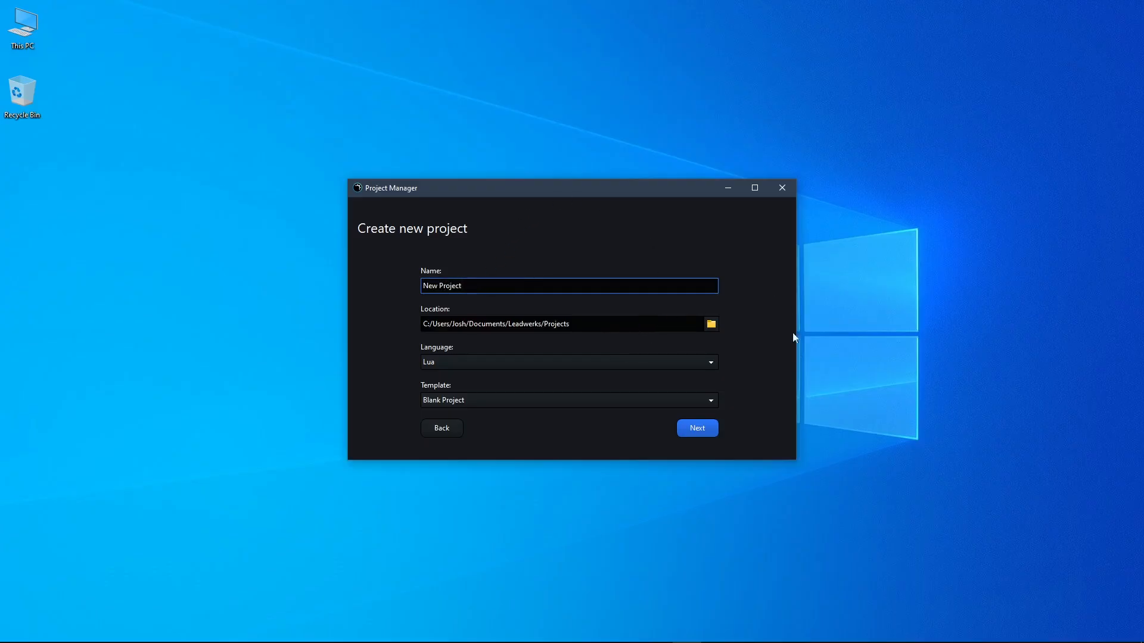
mouse_move(571, 370)
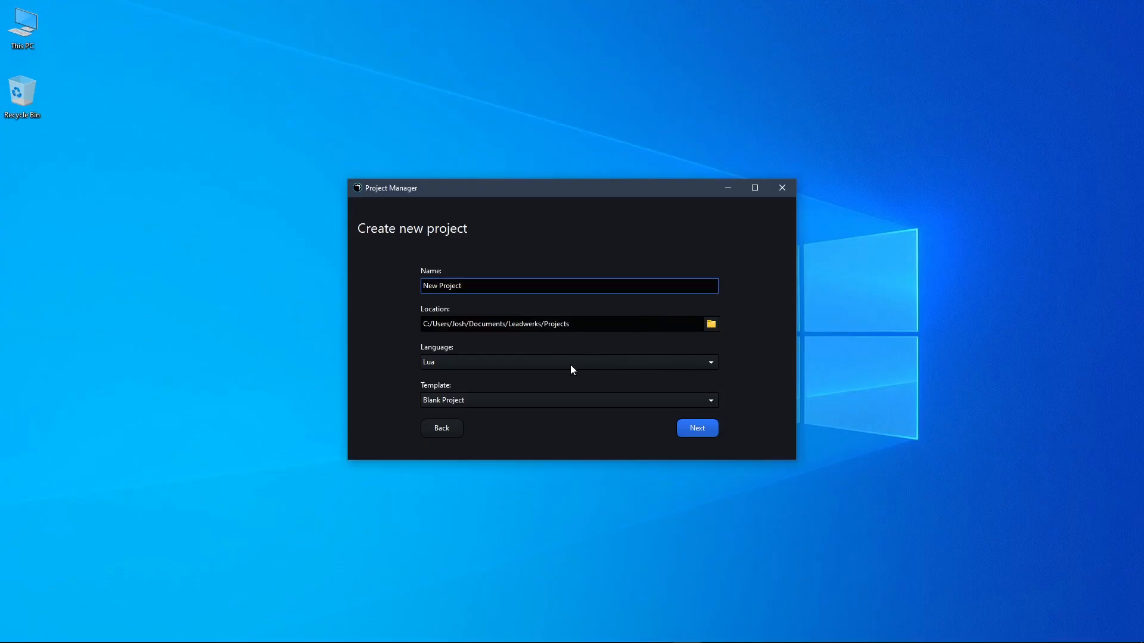
mouse_move(502, 403)
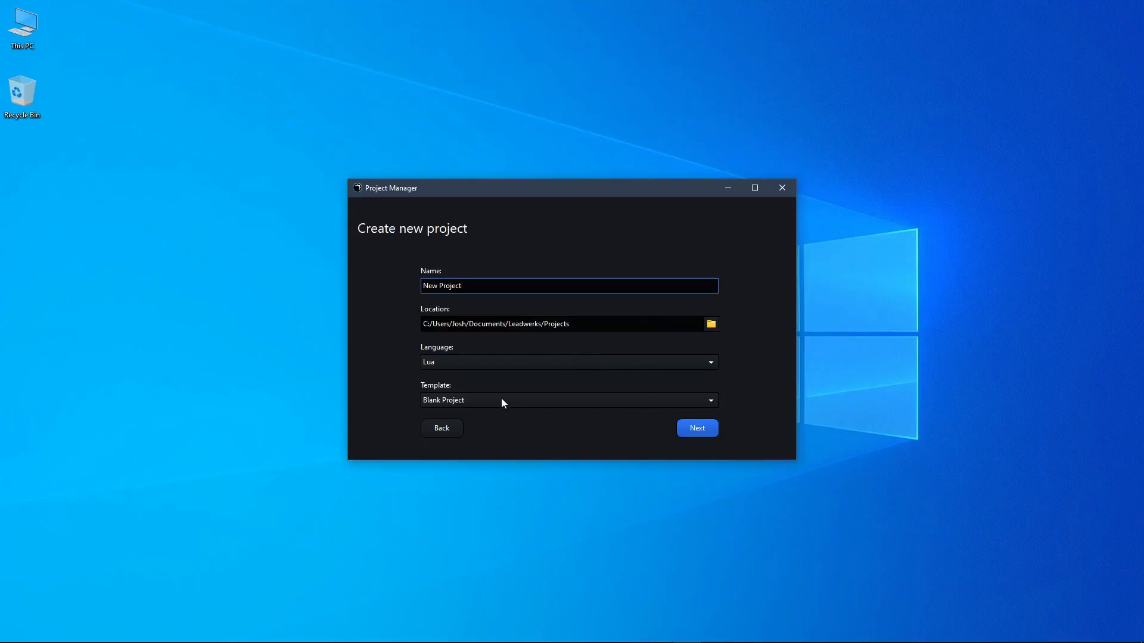
mouse_move(429, 401)
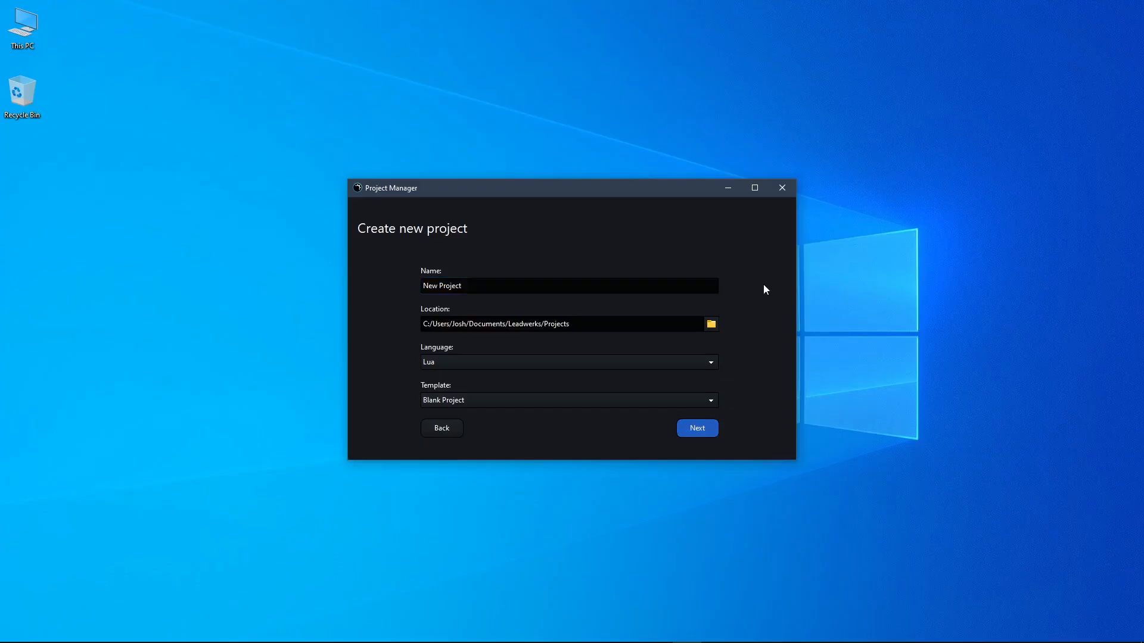
- Create the blank Lua New Project and launch it from the Projects list
left_click(695, 428)
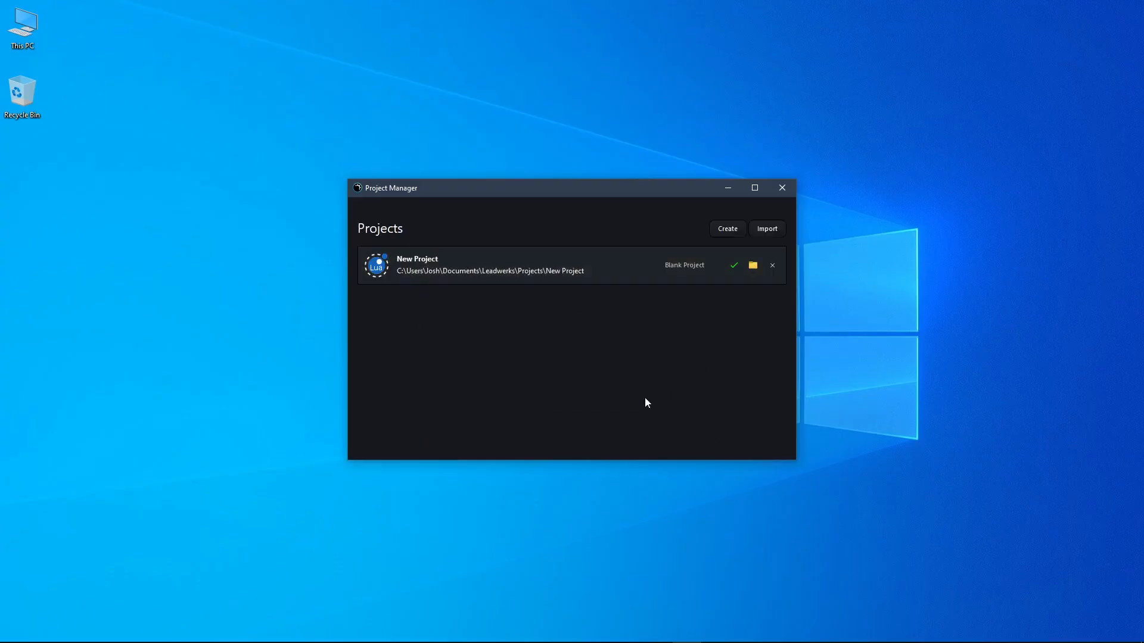
mouse_move(521, 272)
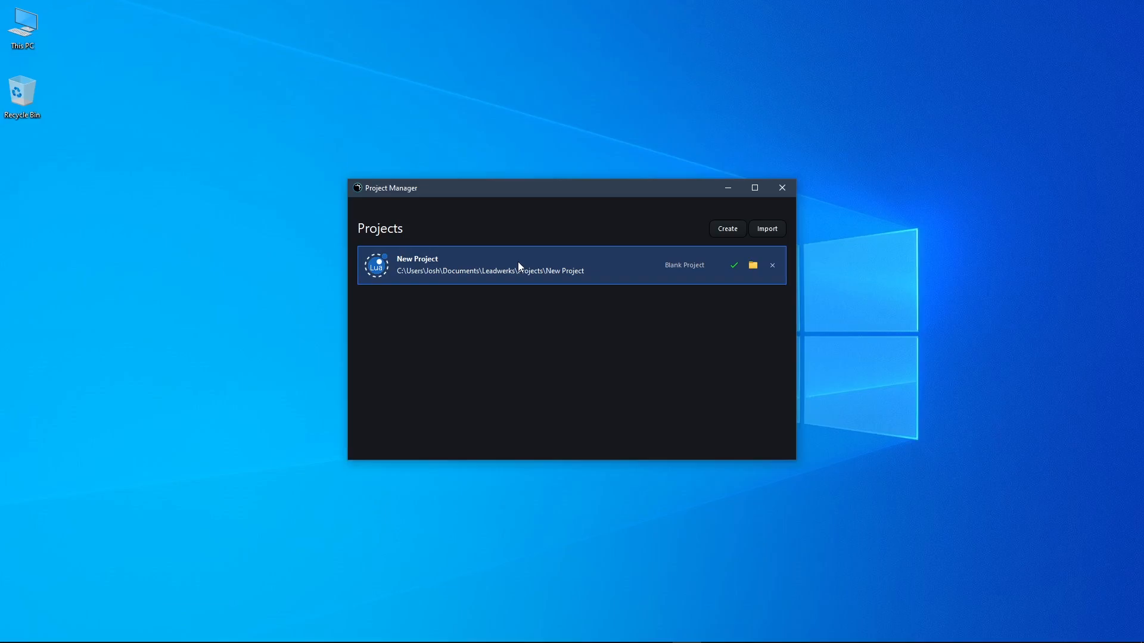
left_click(733, 265)
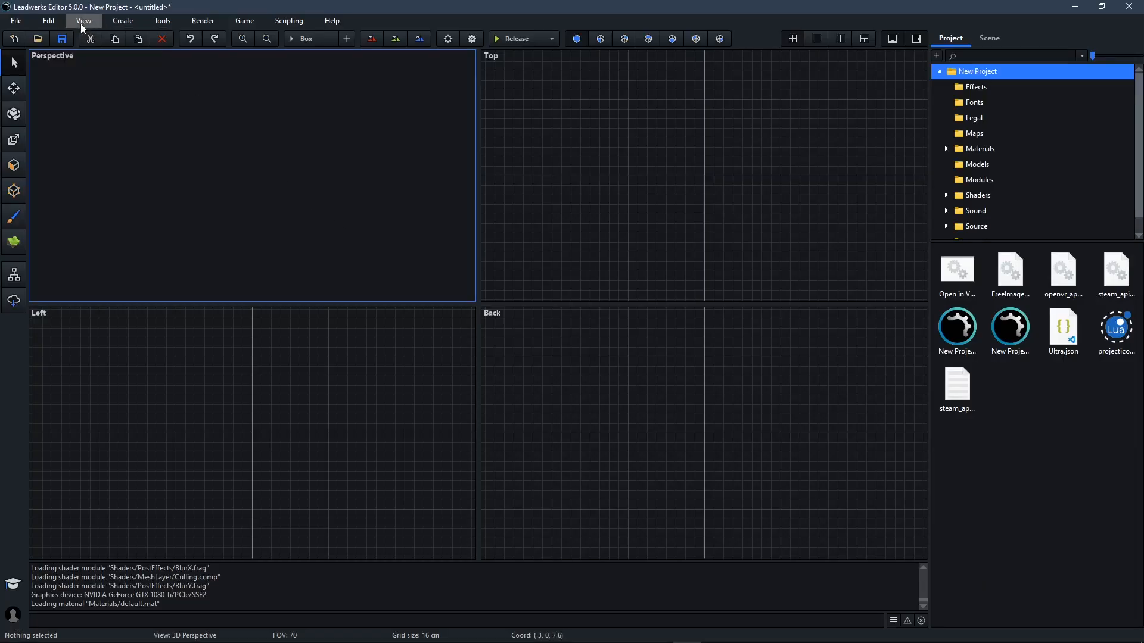
mouse_move(29, 64)
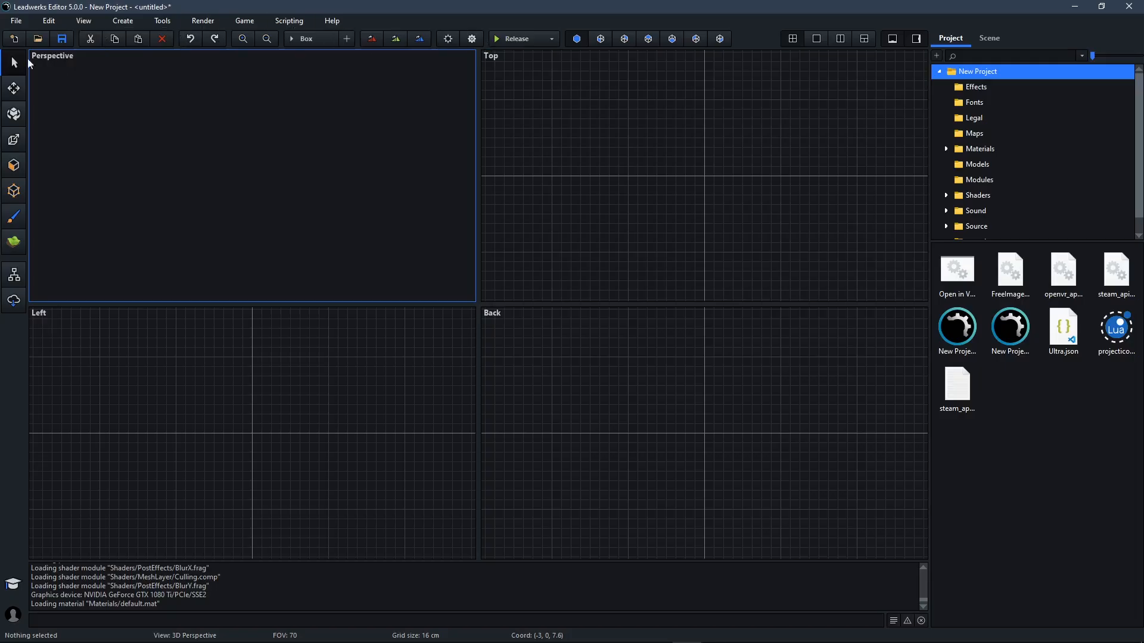
mouse_move(13, 106)
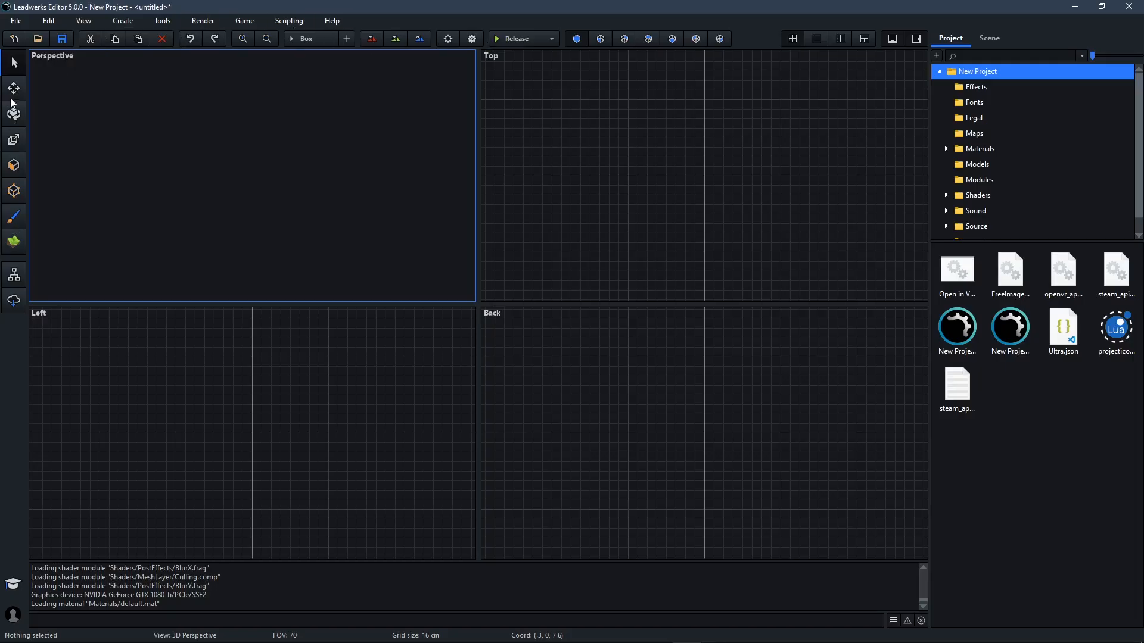
mouse_move(20, 247)
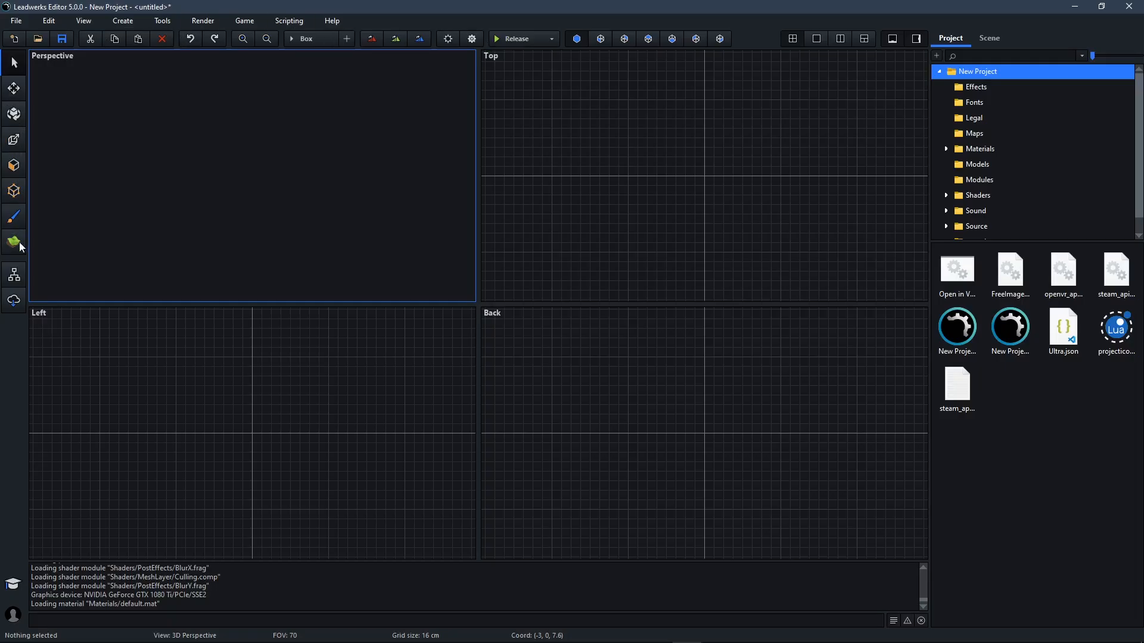
mouse_move(410, 179)
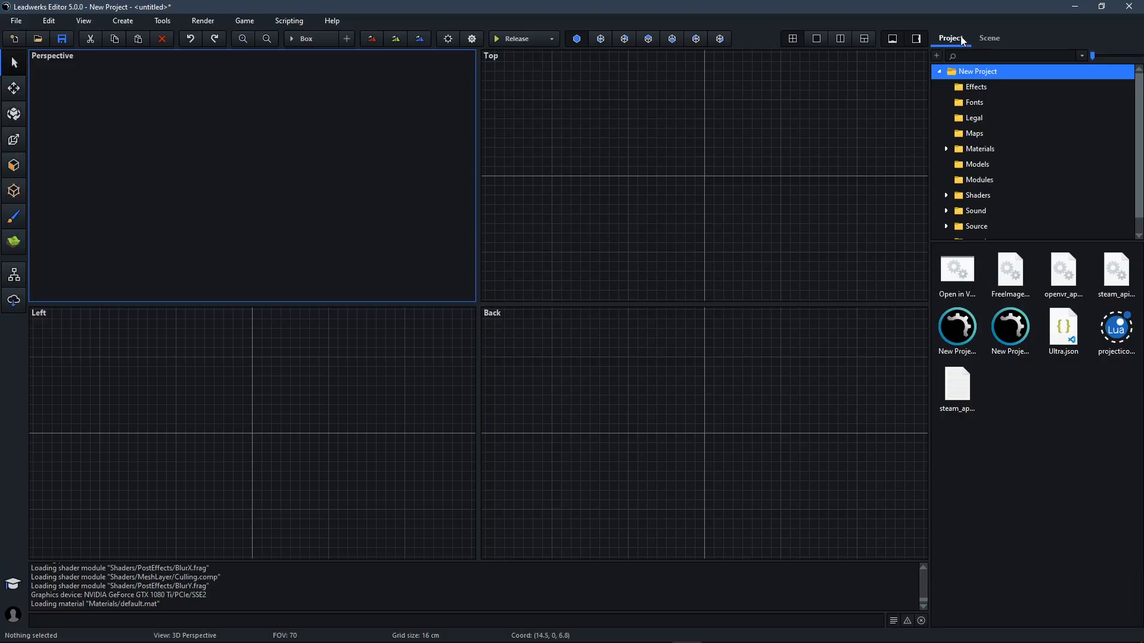
- Briefly view the empty scene's Brushes, Entities and Models, then return to project files
left_click(989, 38)
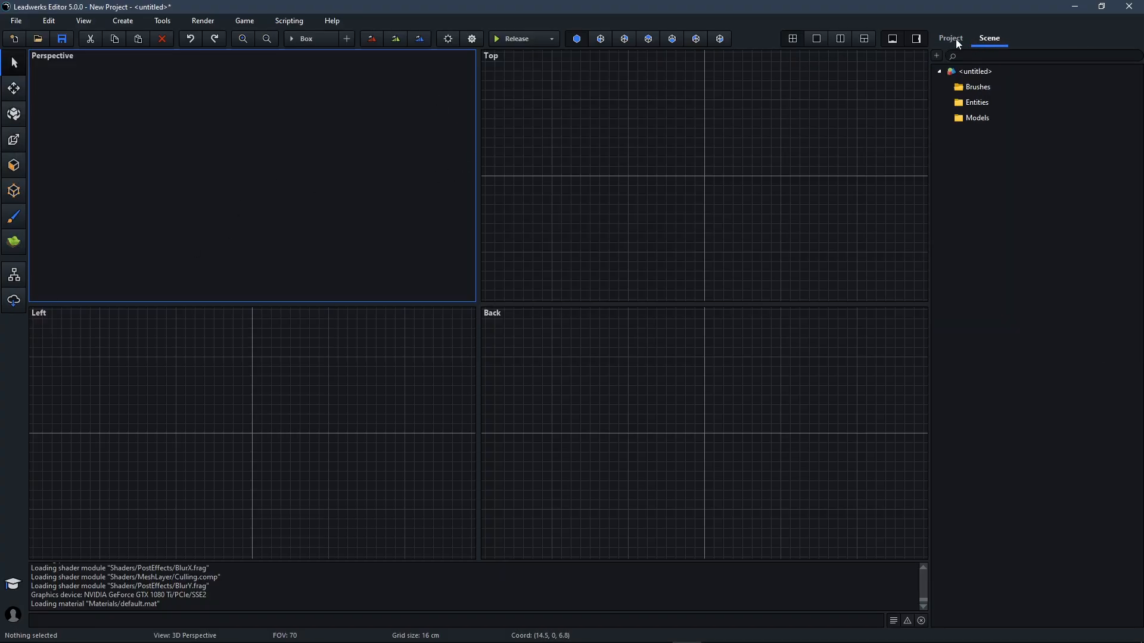
left_click(950, 38)
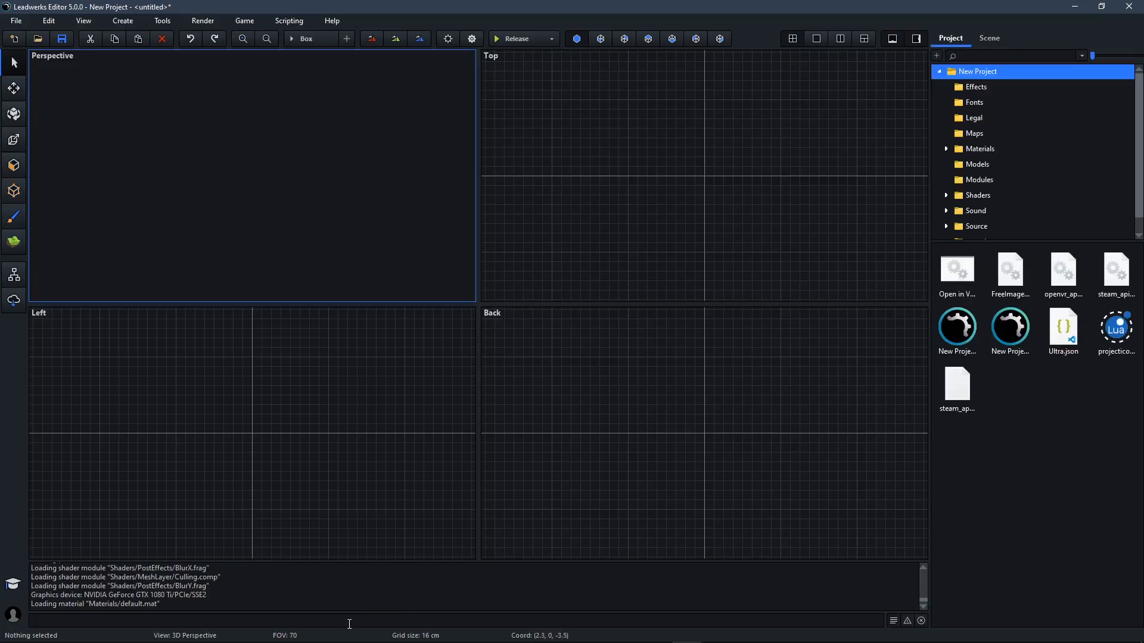
mouse_move(863, 94)
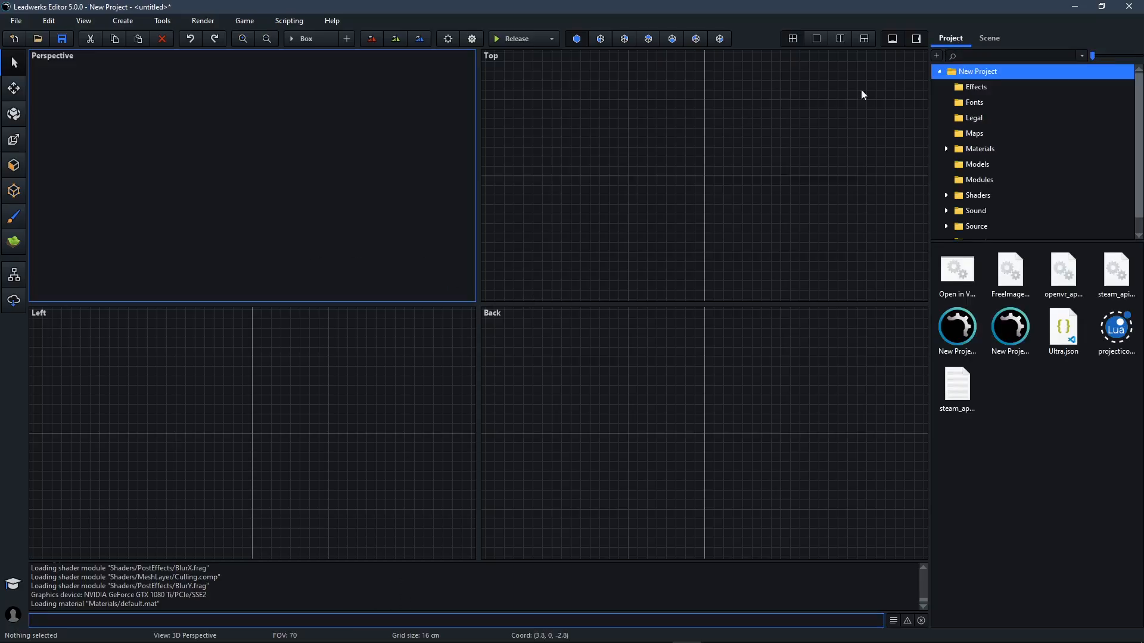
left_click(1132, 39)
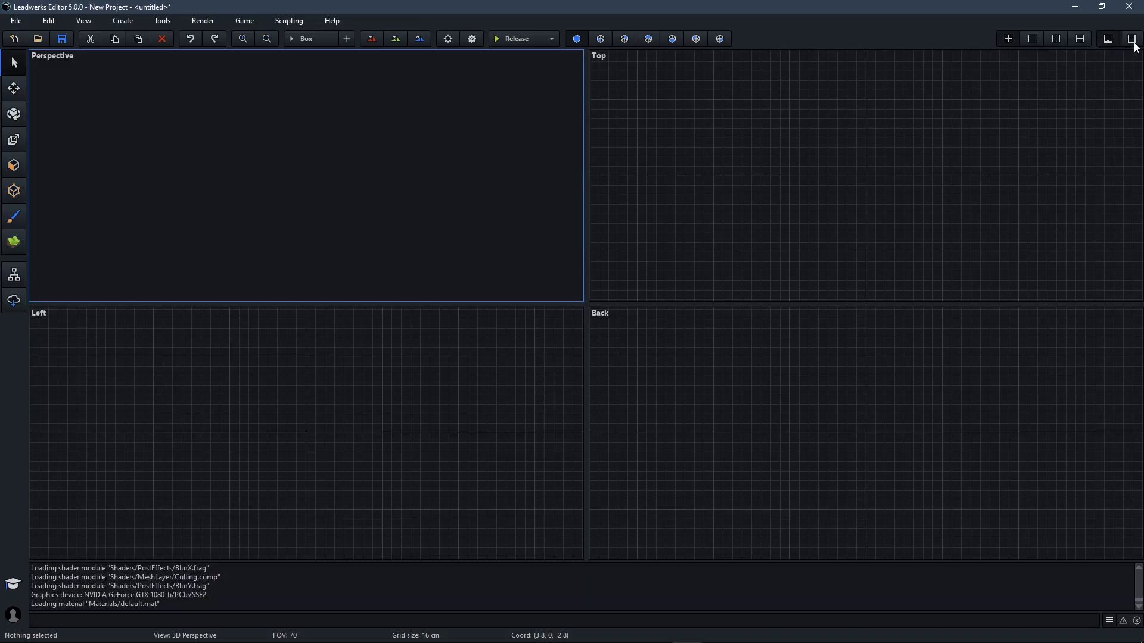
left_click(1134, 38)
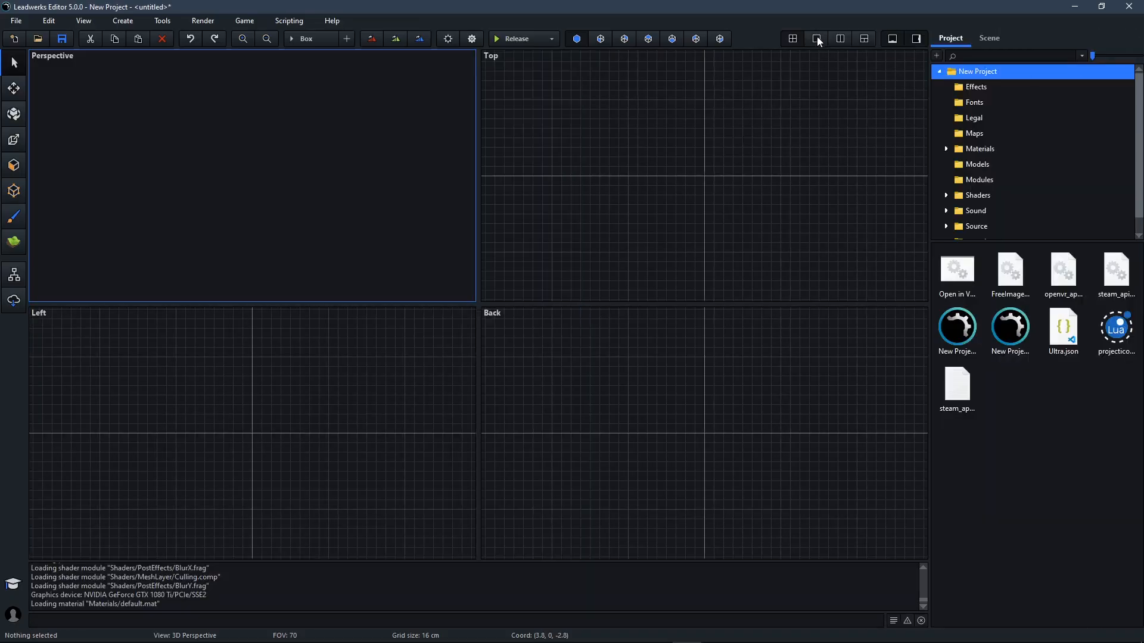
mouse_move(865, 56)
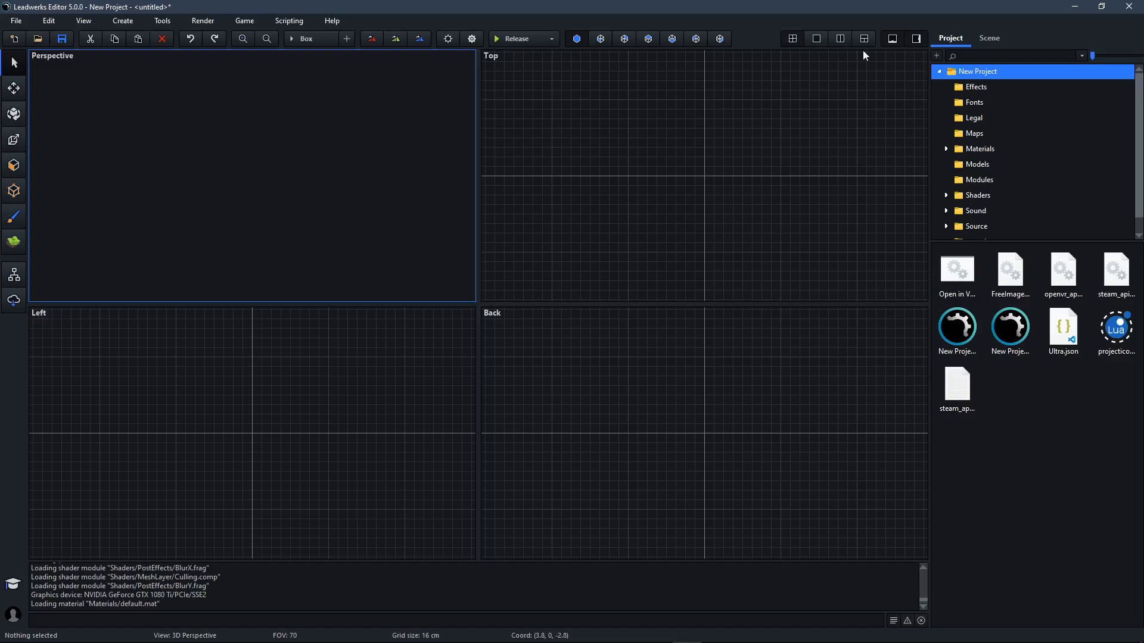
left_click(839, 38)
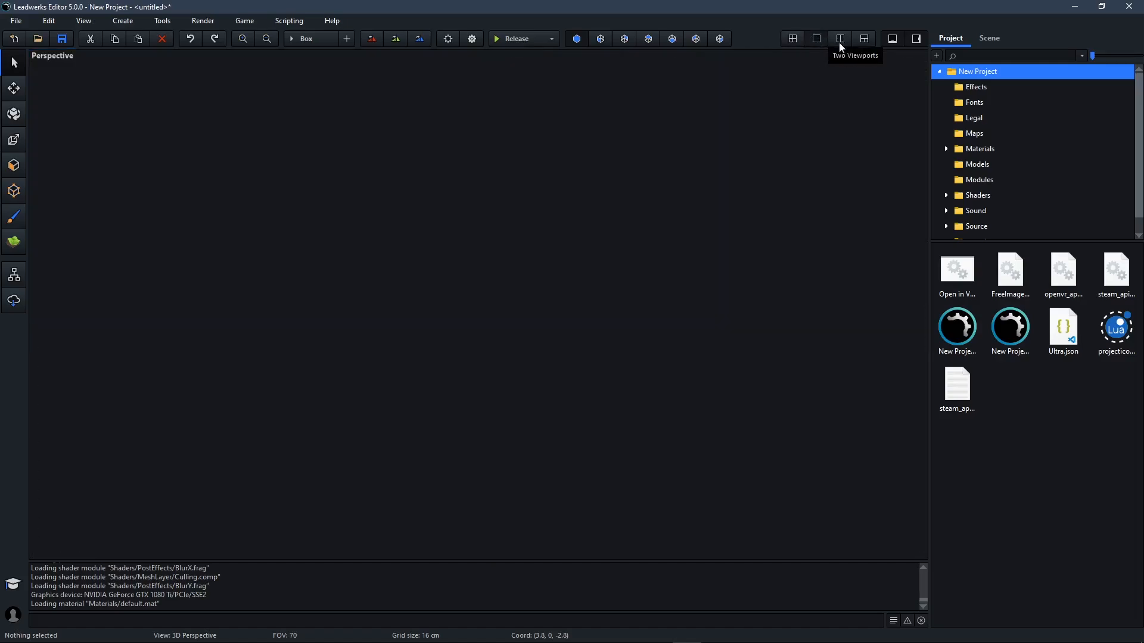
left_click(864, 39)
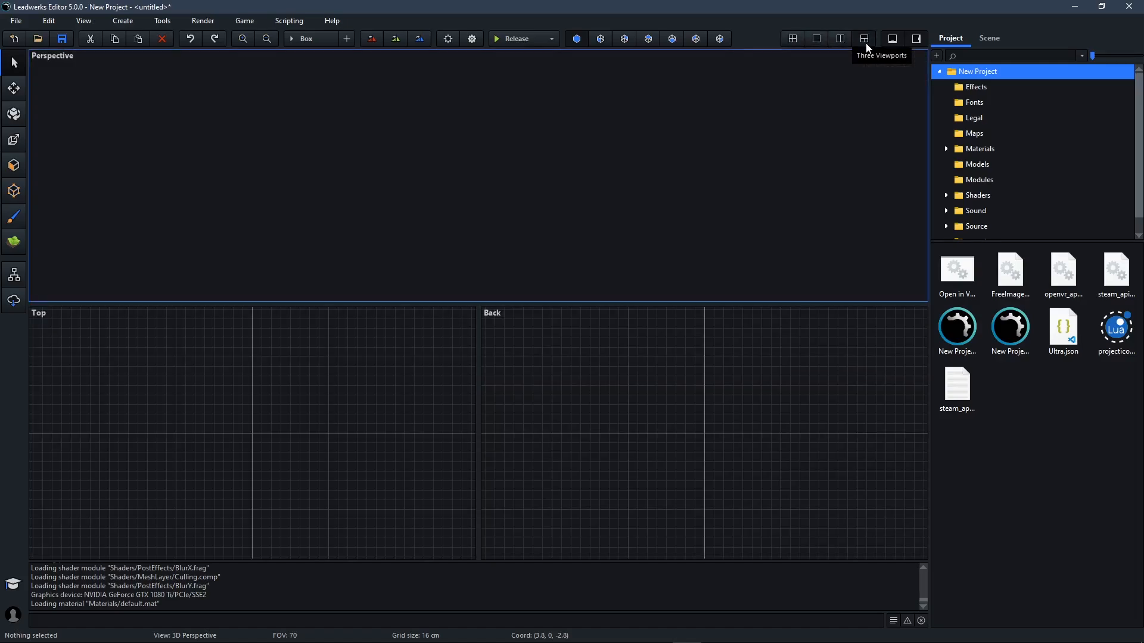
left_click(792, 39)
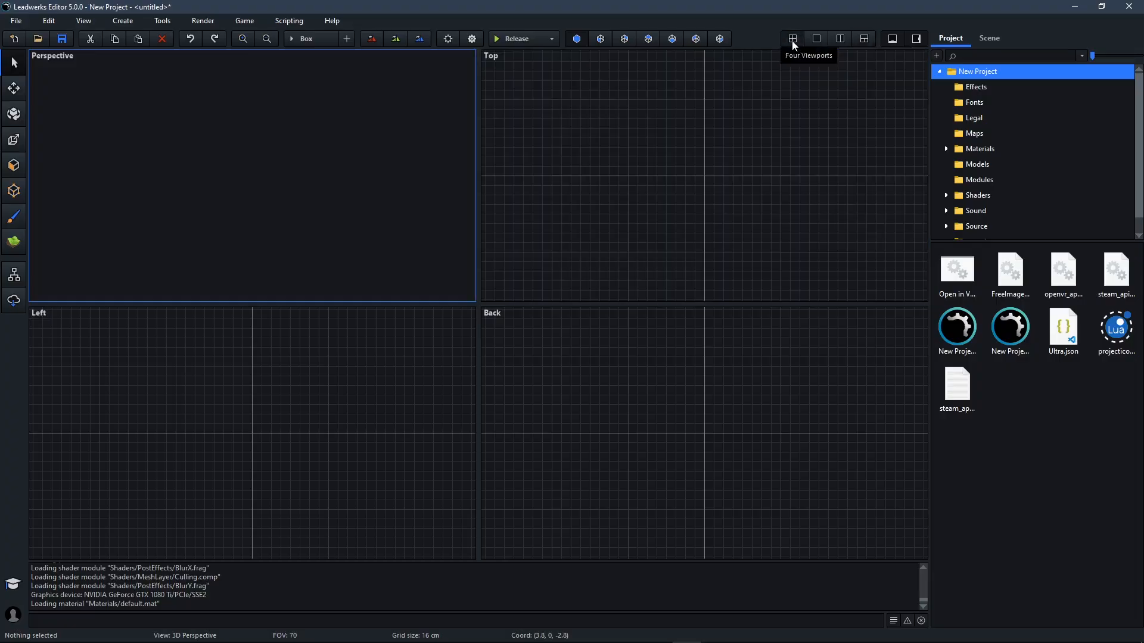
mouse_move(306, 49)
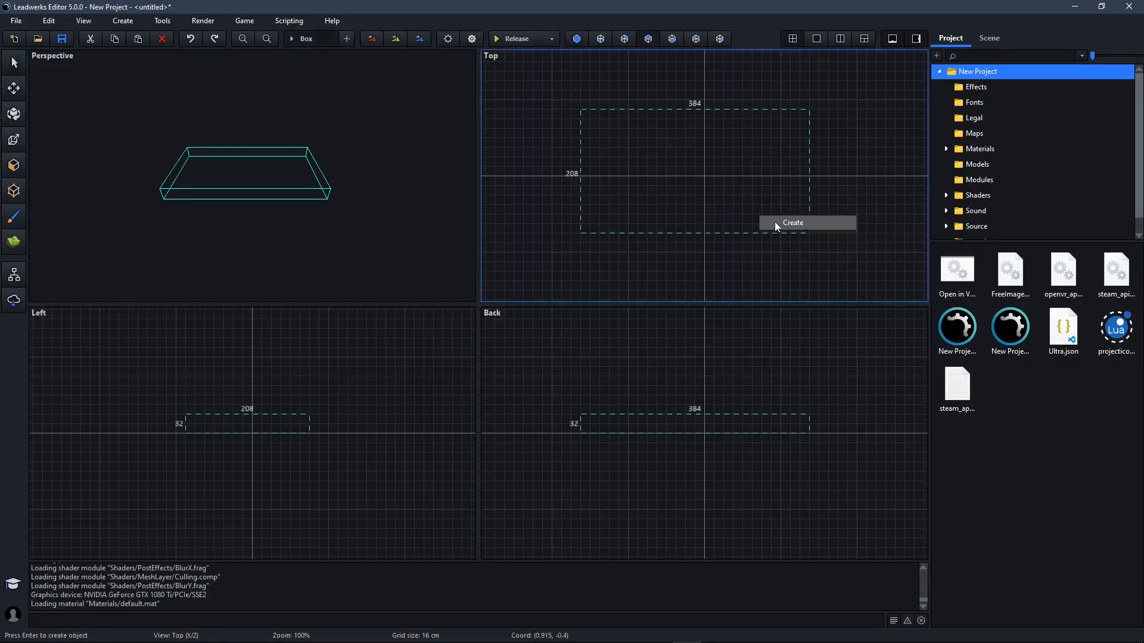
- Create the drawn 384 × 208 × 32 box brush
left_click(793, 222)
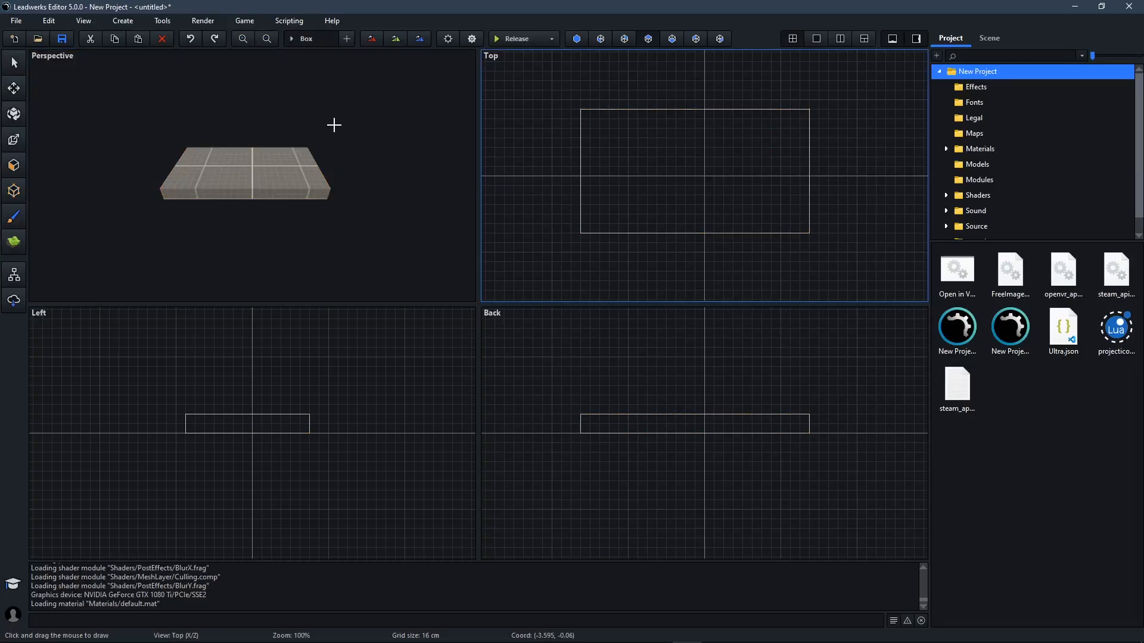
mouse_move(554, 156)
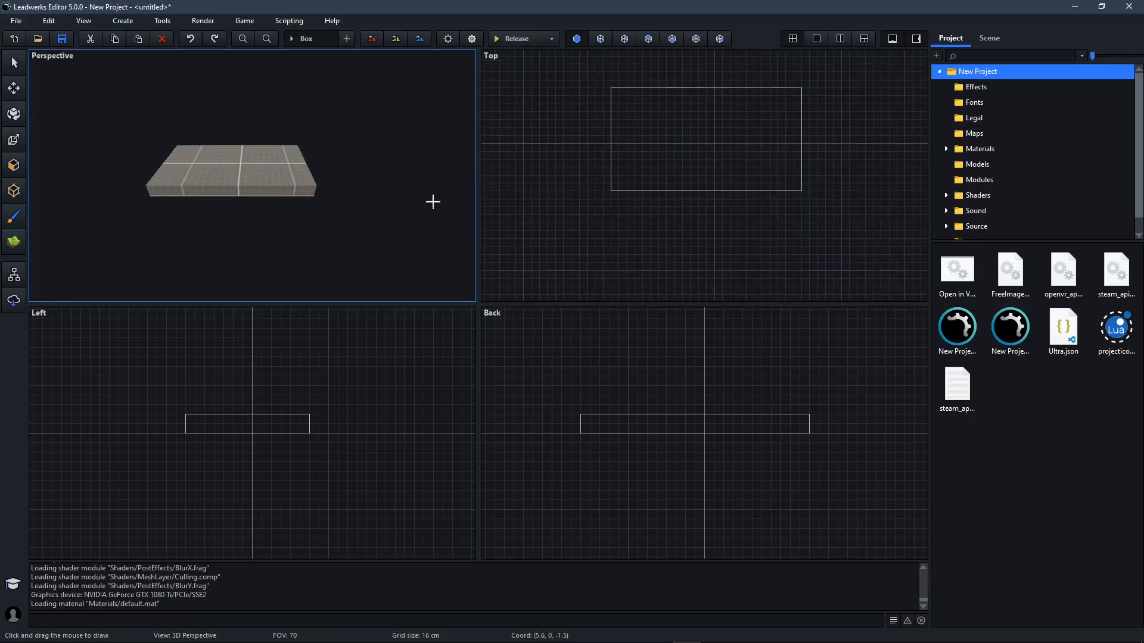
mouse_move(347, 152)
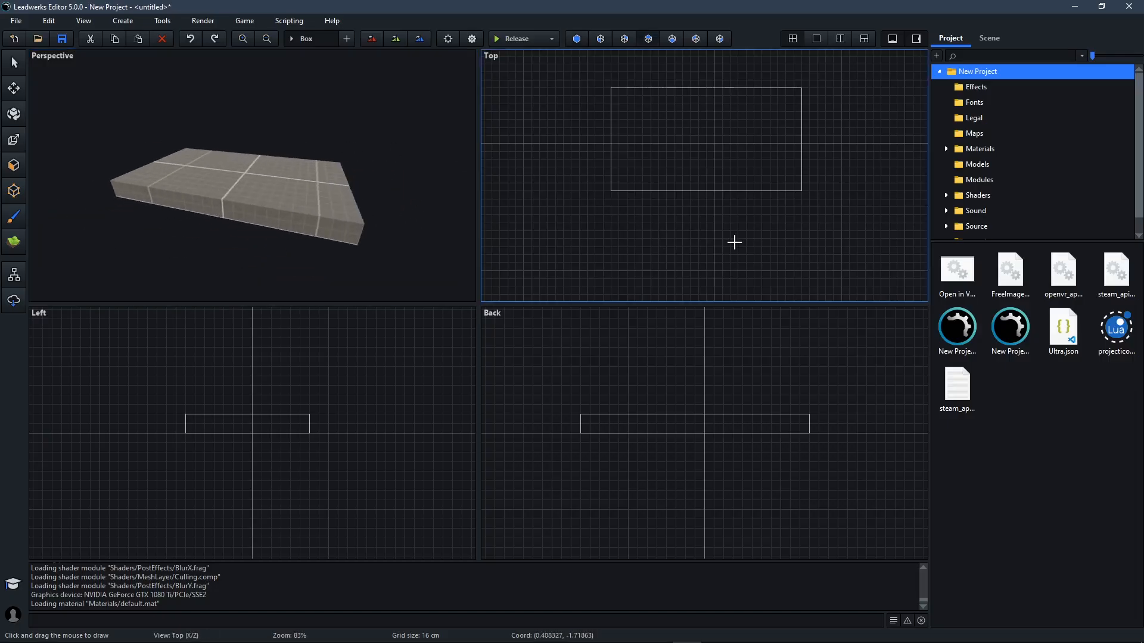
mouse_move(754, 237)
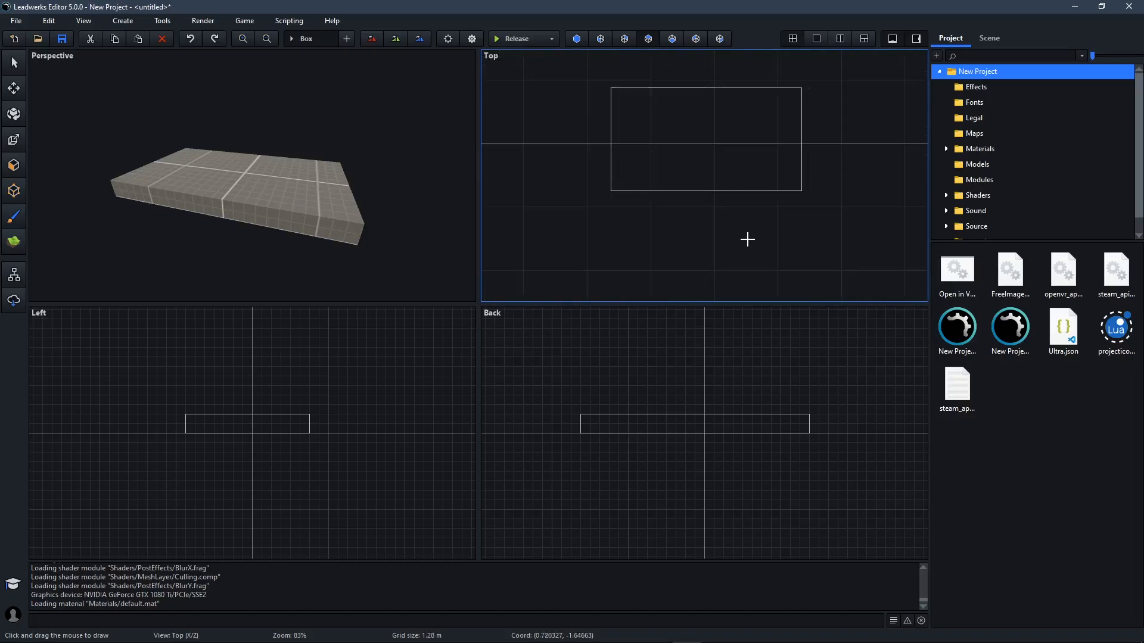
- Reset the Top viewport to 100% zoom with a 16 cm grid
scroll("down", 3)
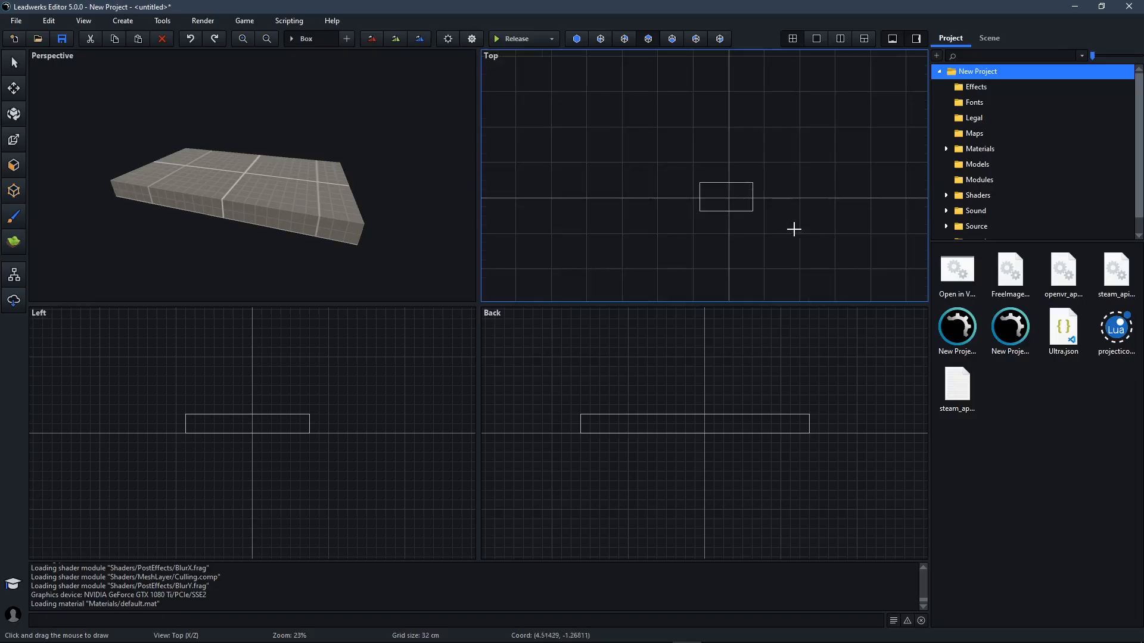
right_click(634, 144)
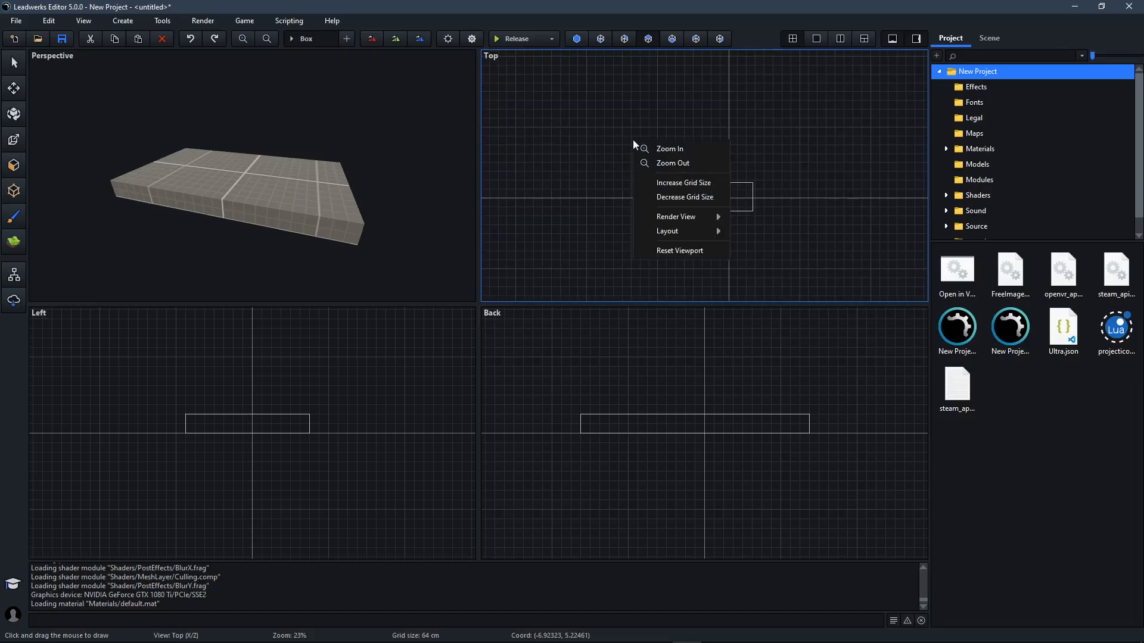
mouse_move(679, 250)
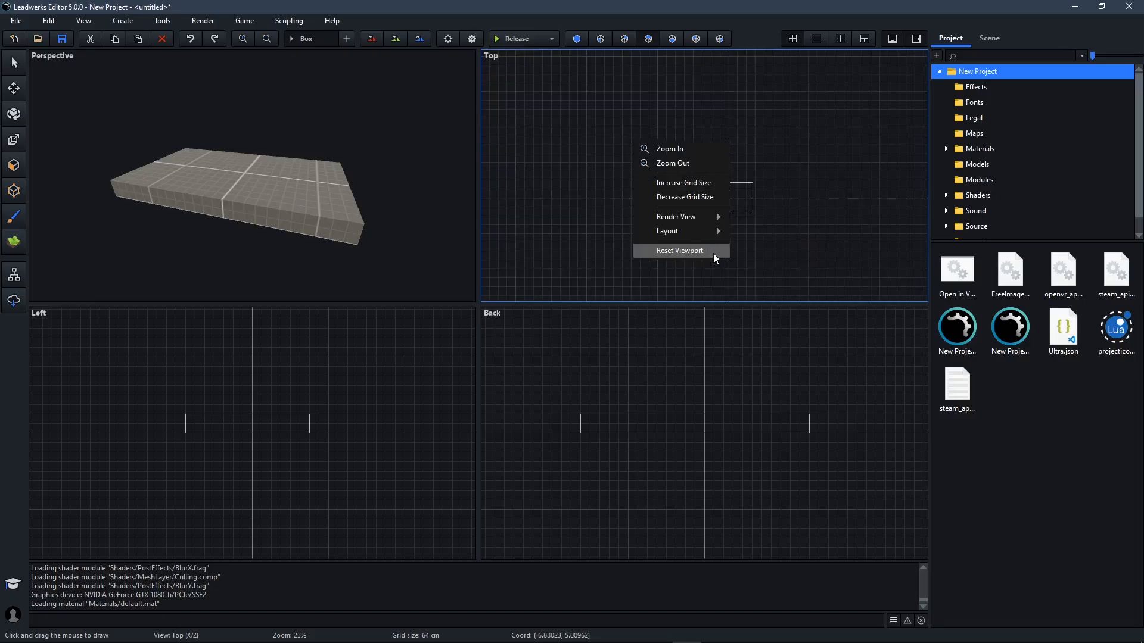
left_click(679, 250)
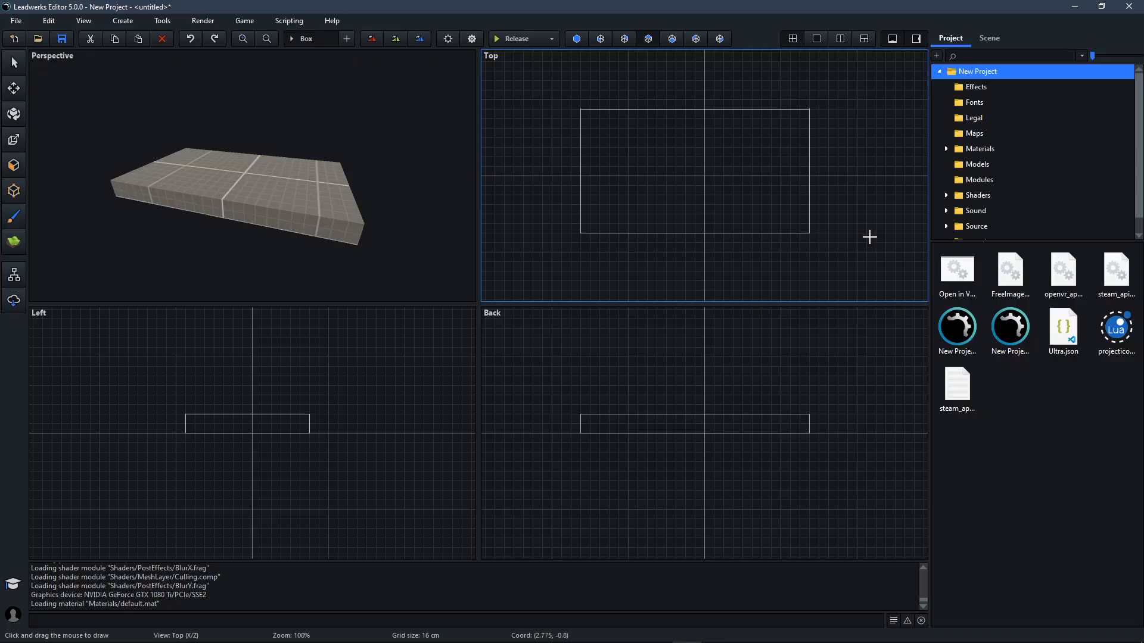
mouse_move(816, 178)
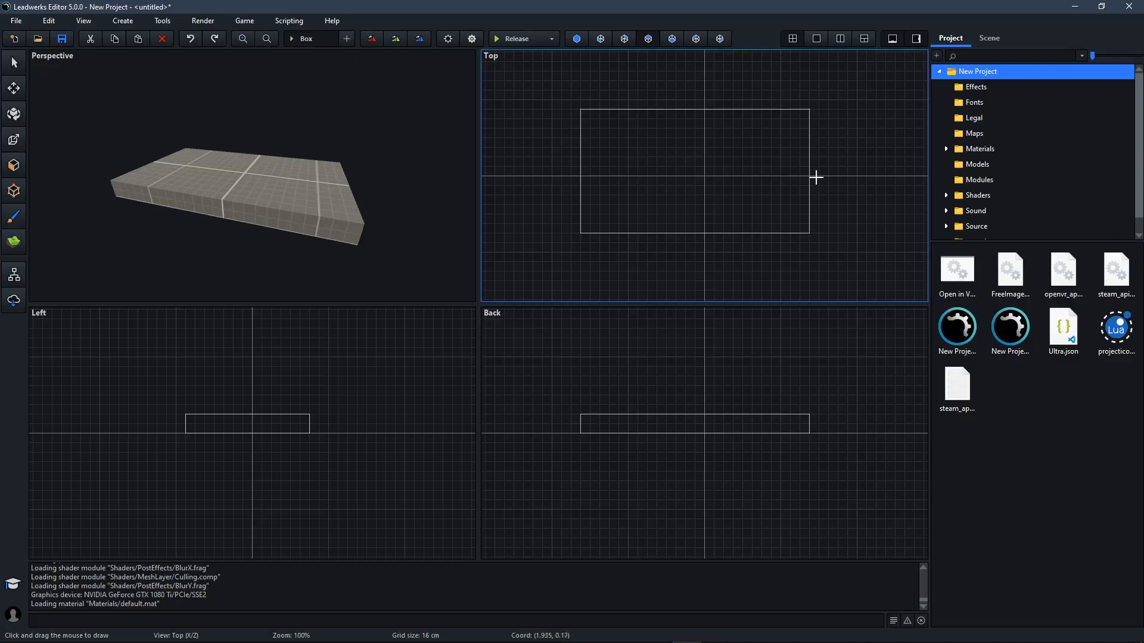